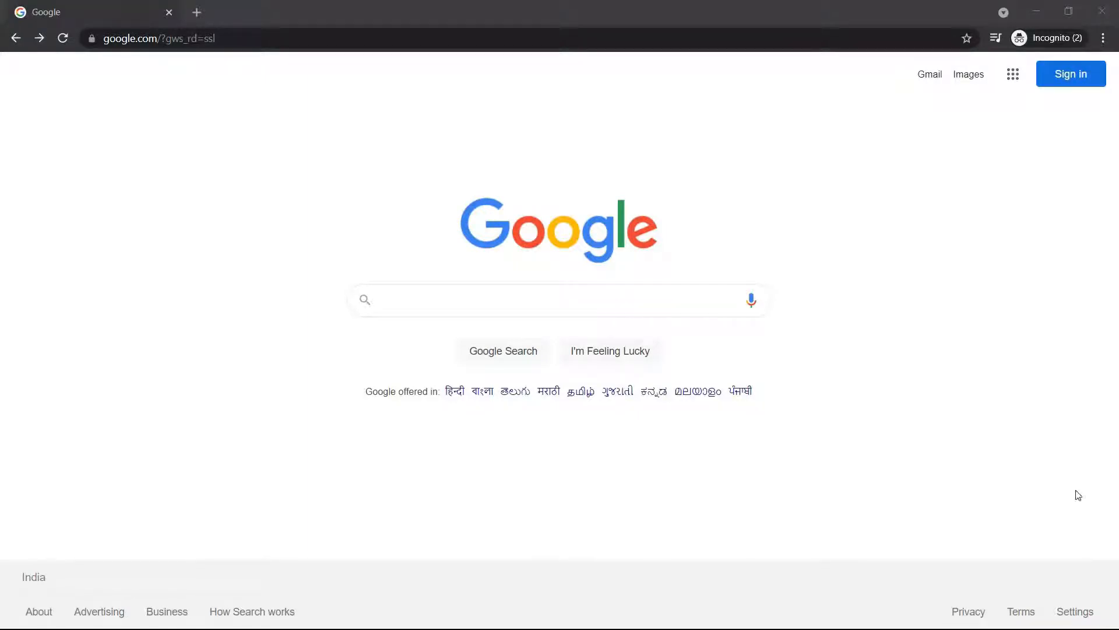
Search Google for 'mingw installer download'.
{"action": "left_click", "coordinate": [528, 299]}
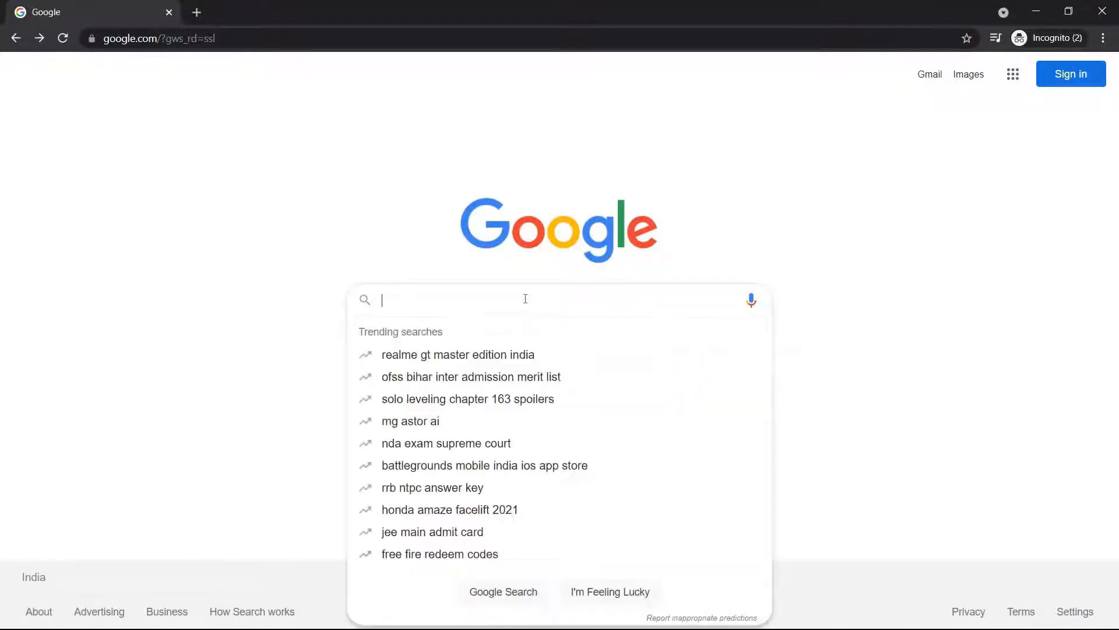
{"action": "type", "text": "mingw installer download"}
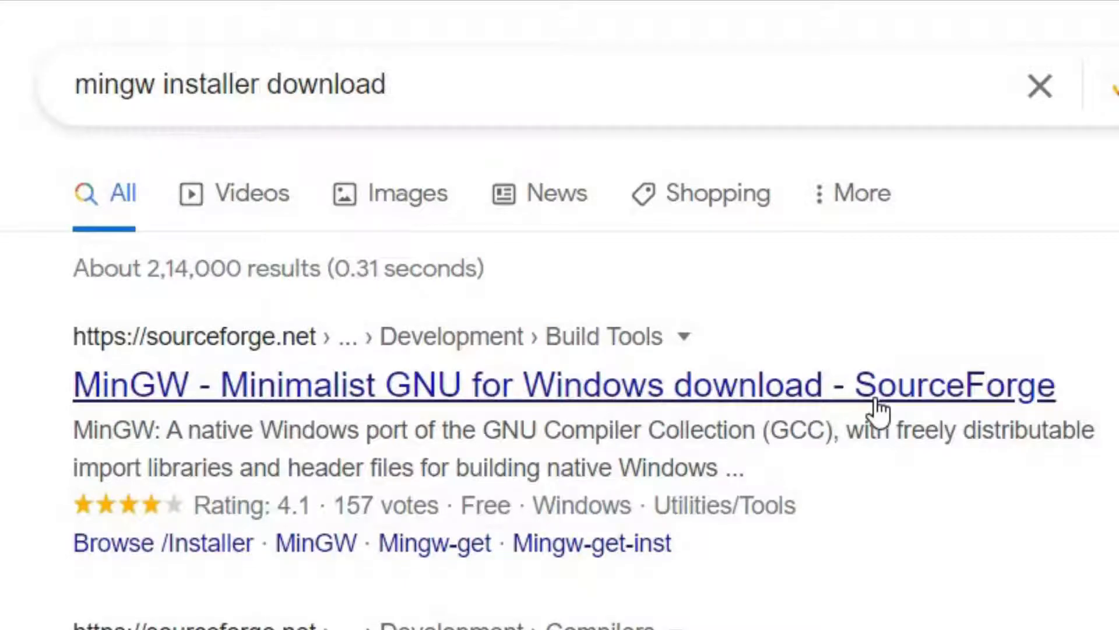
Download mingw-get-setup.exe from the SourceForge MinGW page into Installer Files and launch it.
{"action": "left_click", "coordinate": [563, 383]}
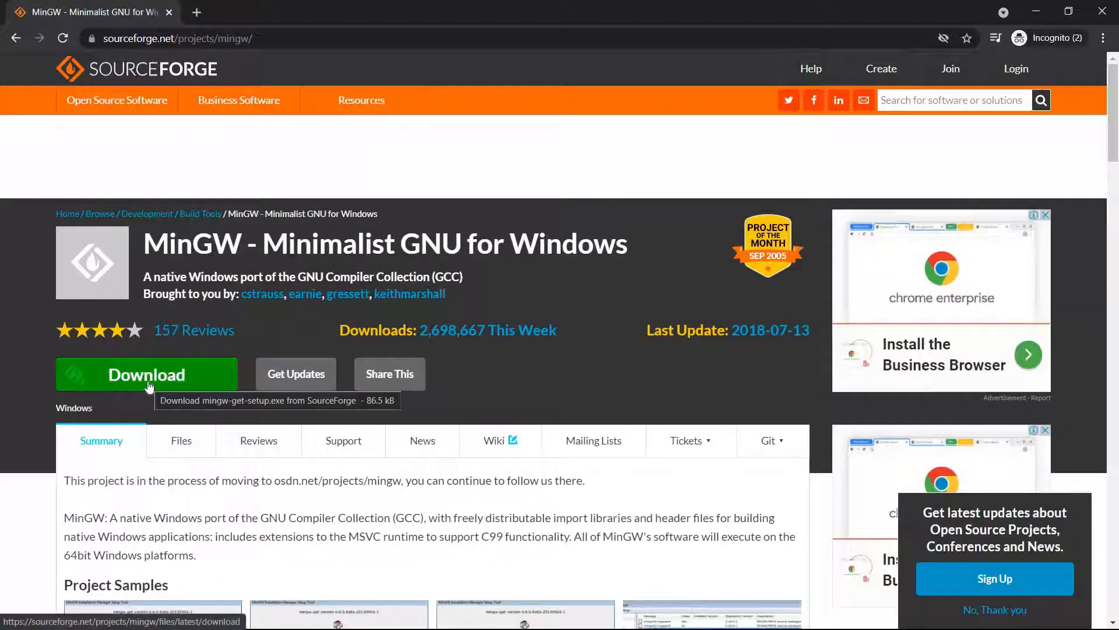
{"action": "left_click", "coordinate": [146, 375]}
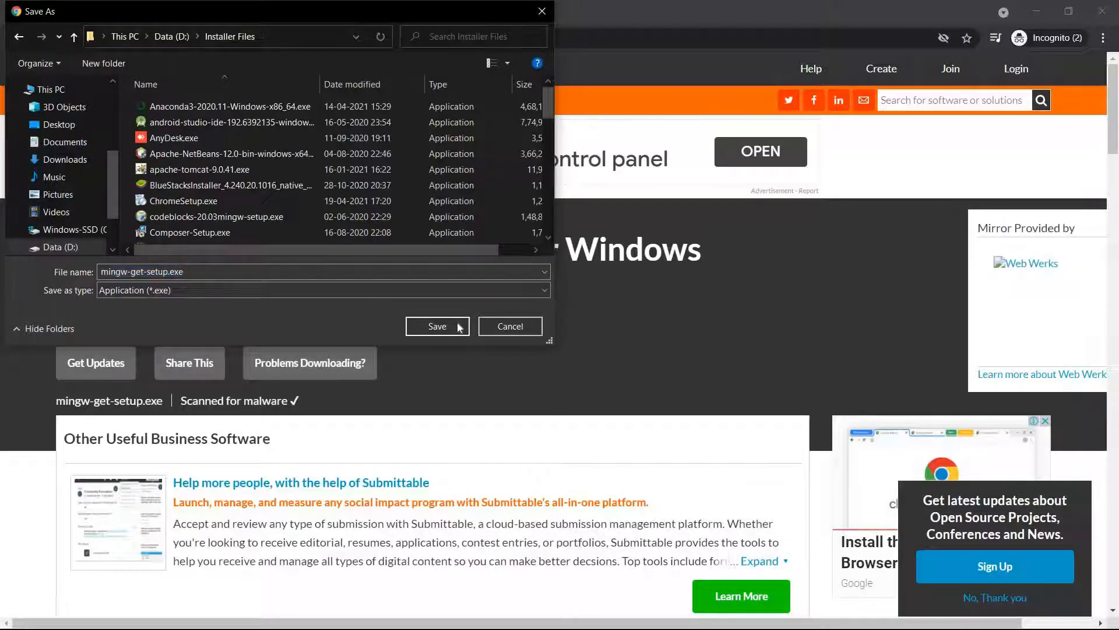
{"action": "left_click", "coordinate": [436, 327]}
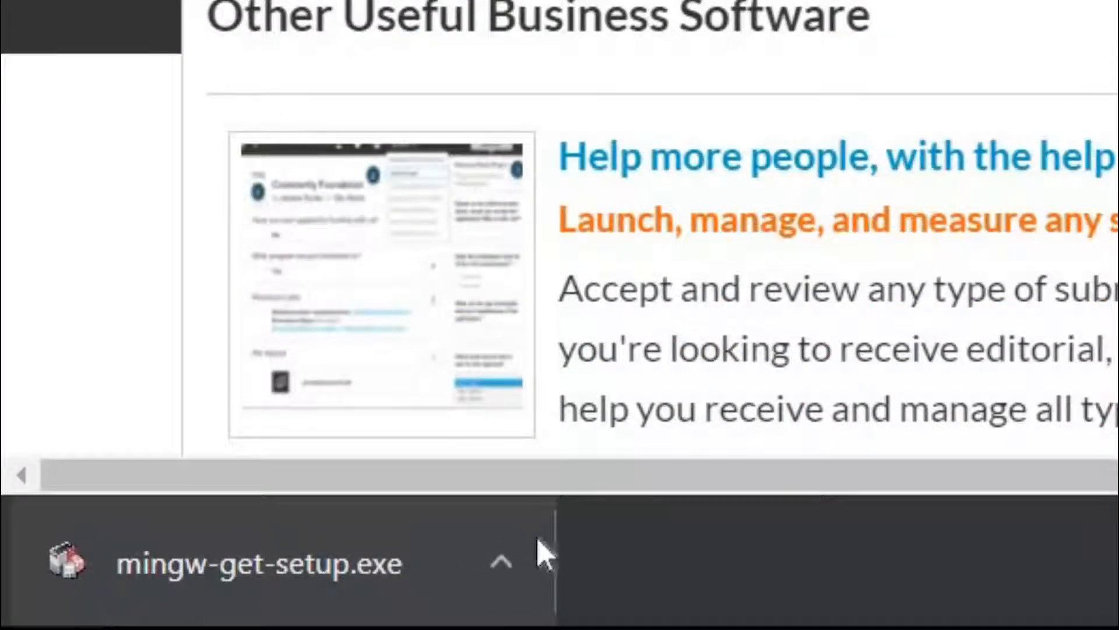
{"action": "left_click", "coordinate": [502, 563]}
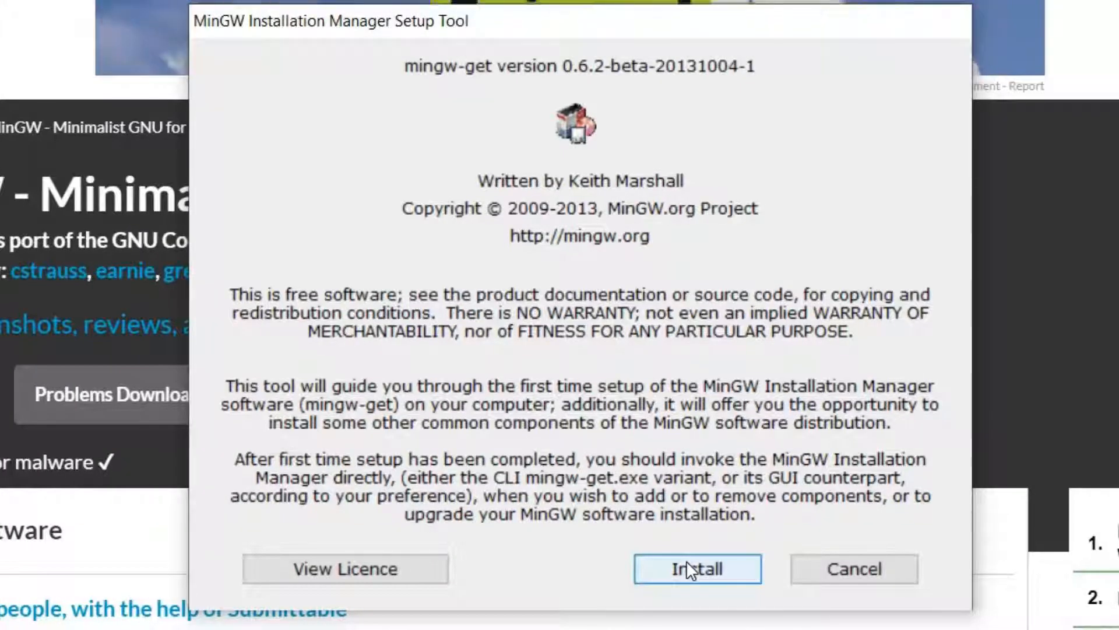
Install the MinGW setup tool into C:\MinGW and open the Installation Manager.
{"action": "left_click", "coordinate": [697, 568]}
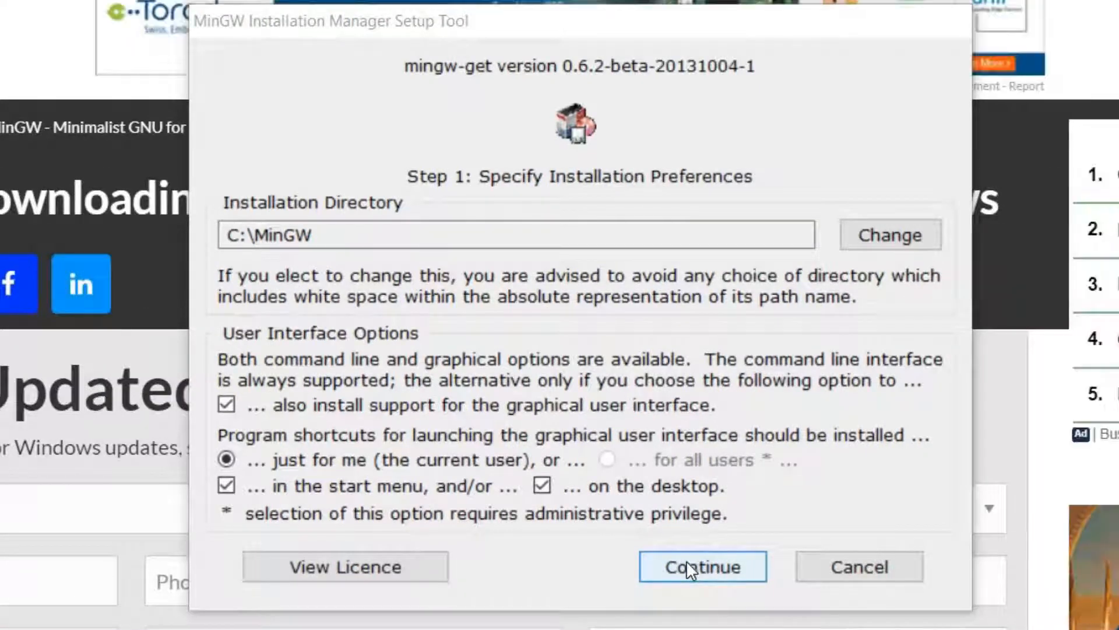
{"action": "left_click", "coordinate": [702, 566]}
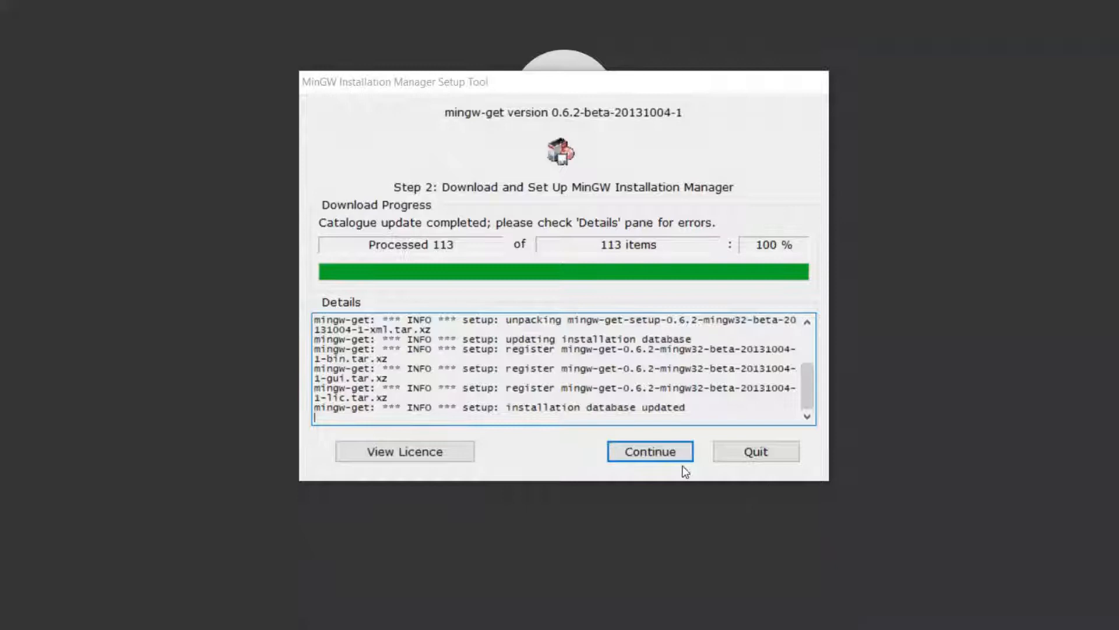
{"action": "left_click", "coordinate": [649, 451]}
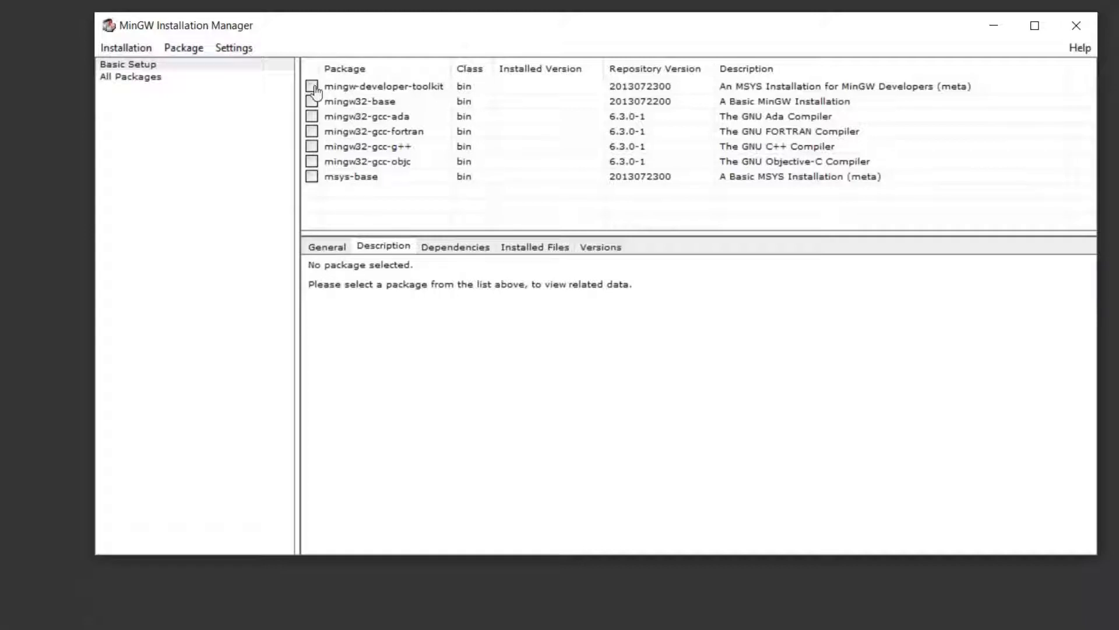
Mark mingw-developer-toolkit, mingw32-base and mingw32-gcc-g++ for installation and apply the changes.
{"action": "left_click", "coordinate": [384, 86]}
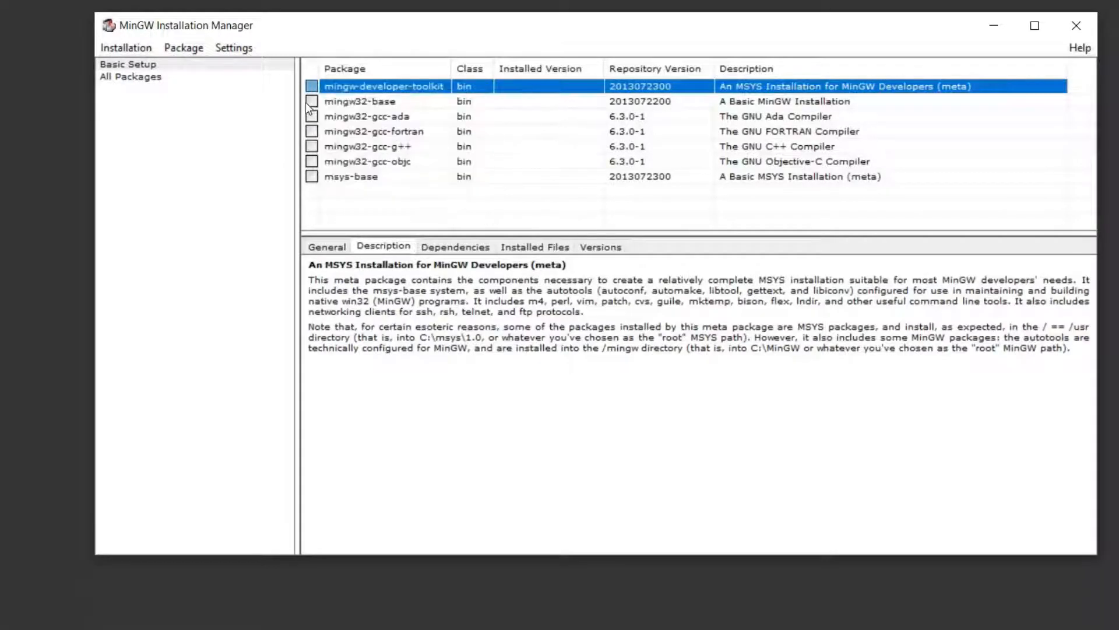
{"action": "right_click", "coordinate": [360, 101]}
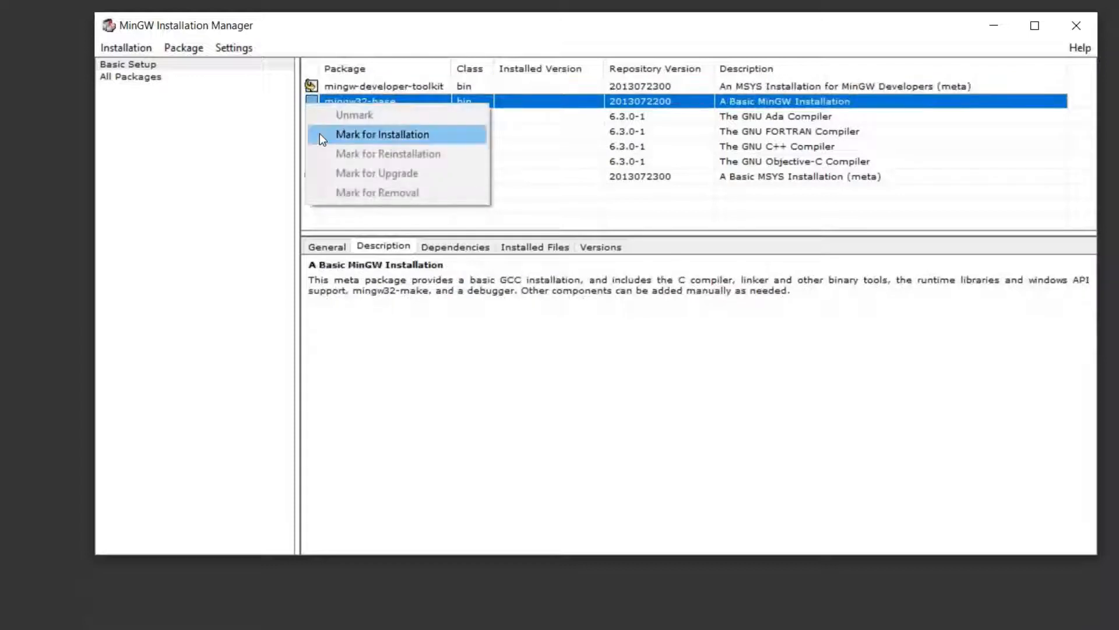
{"action": "left_click", "coordinate": [383, 134]}
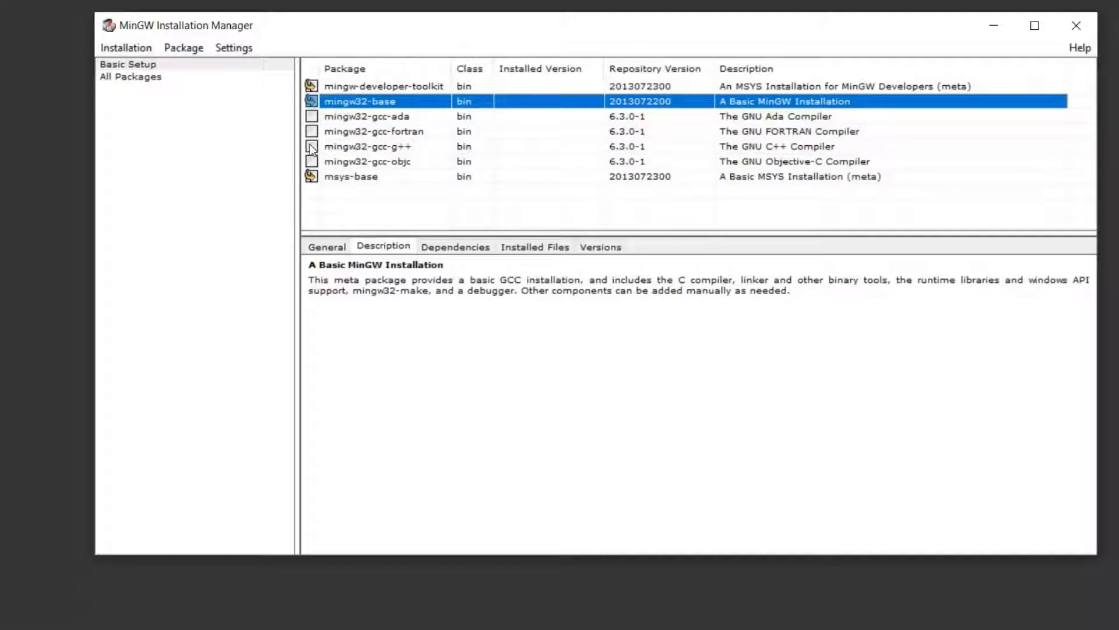
{"action": "right_click", "coordinate": [367, 146]}
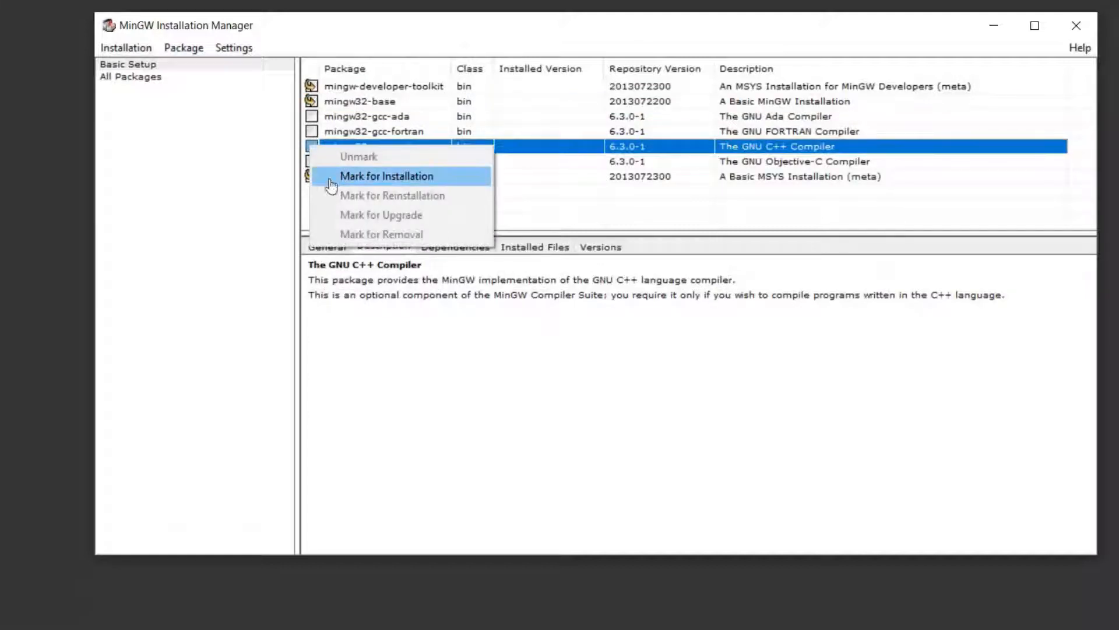
{"action": "left_click", "coordinate": [386, 175]}
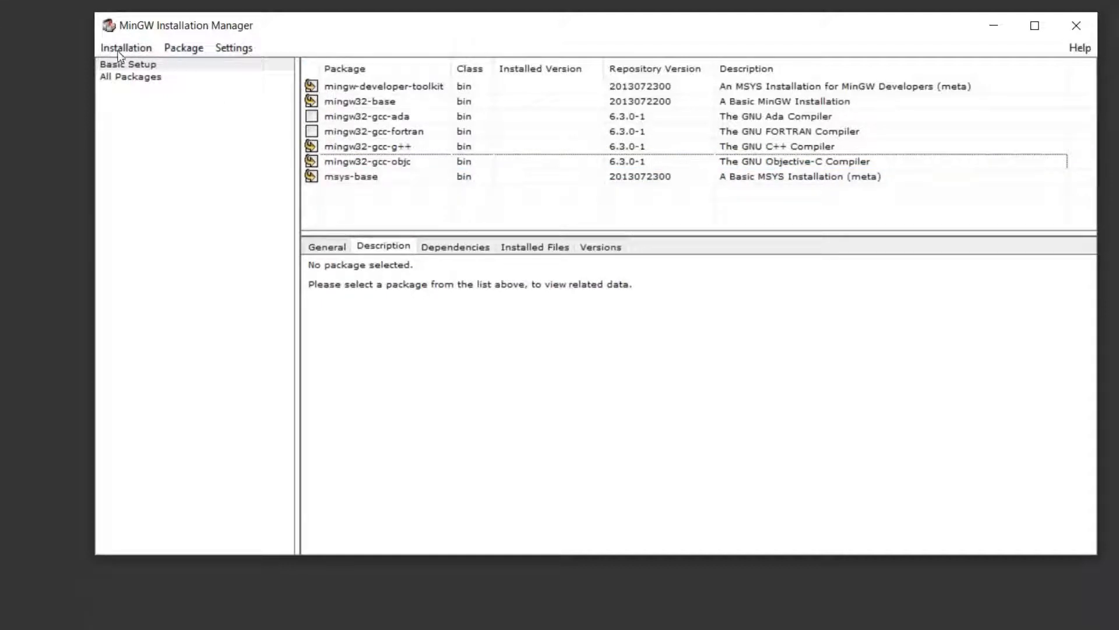
{"action": "left_click", "coordinate": [126, 48]}
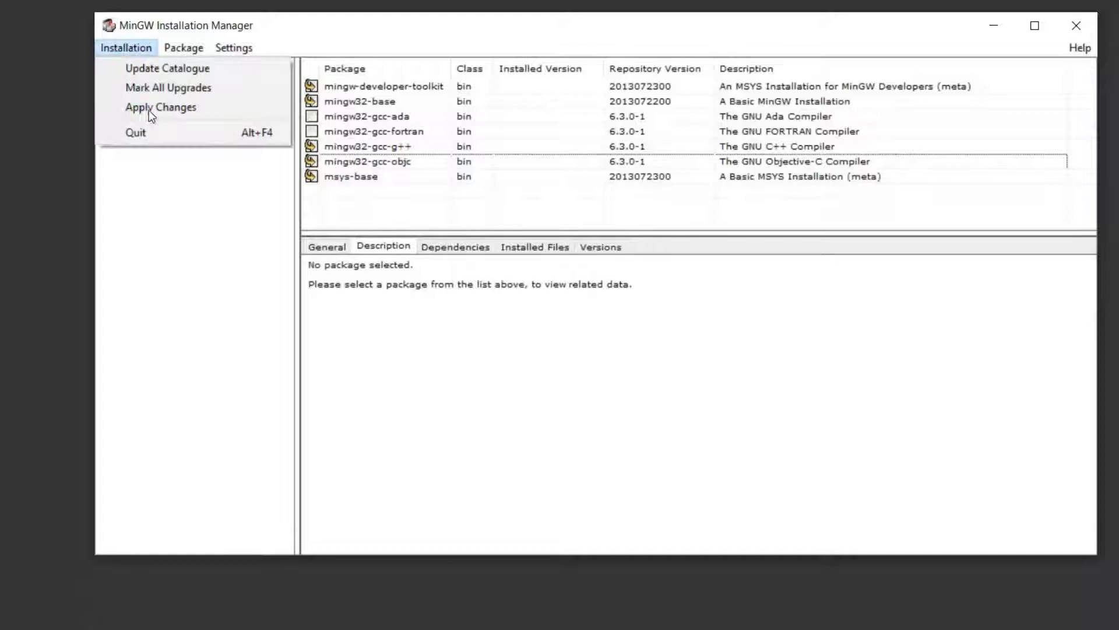
{"action": "left_click", "coordinate": [161, 106]}
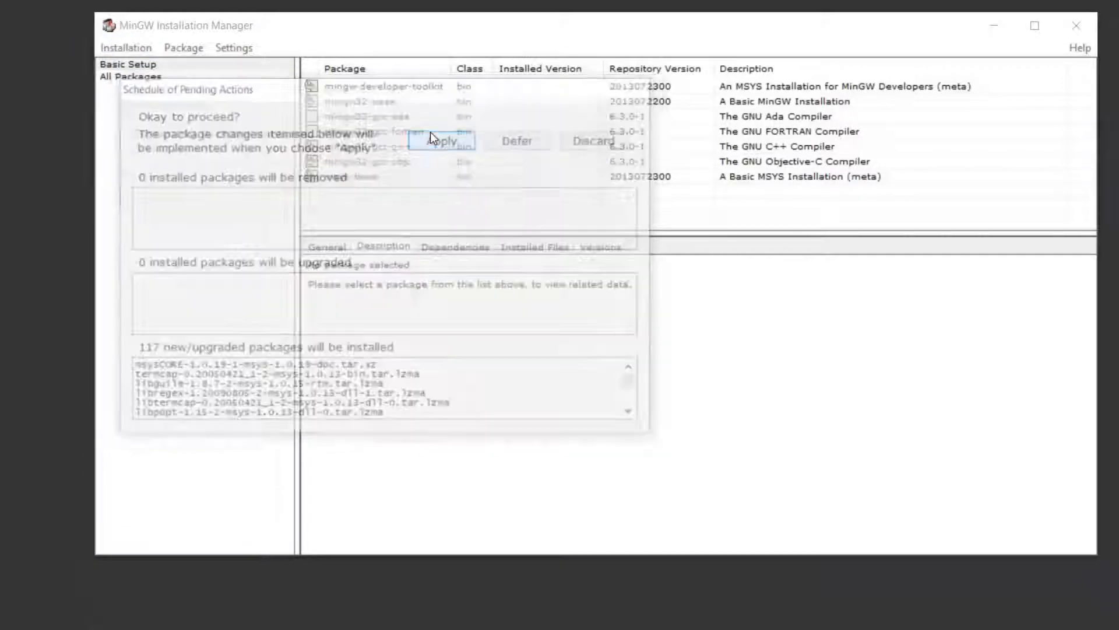
{"action": "left_click", "coordinate": [441, 141]}
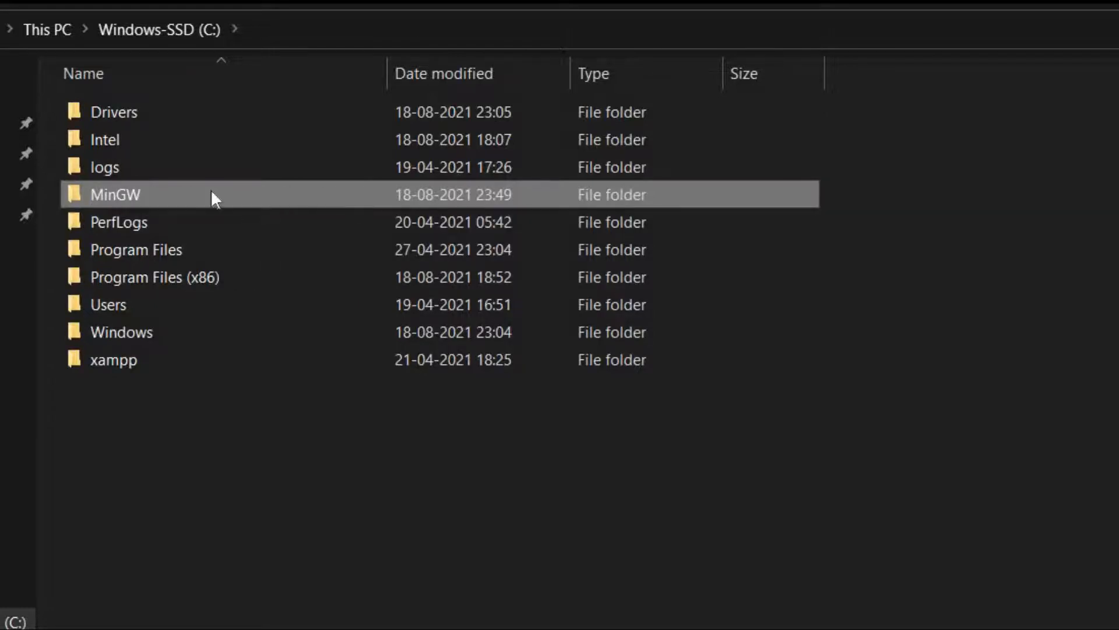
Open C:\MinGW\bin in File Explorer and copy its full path.
{"action": "double_click", "coordinate": [114, 194]}
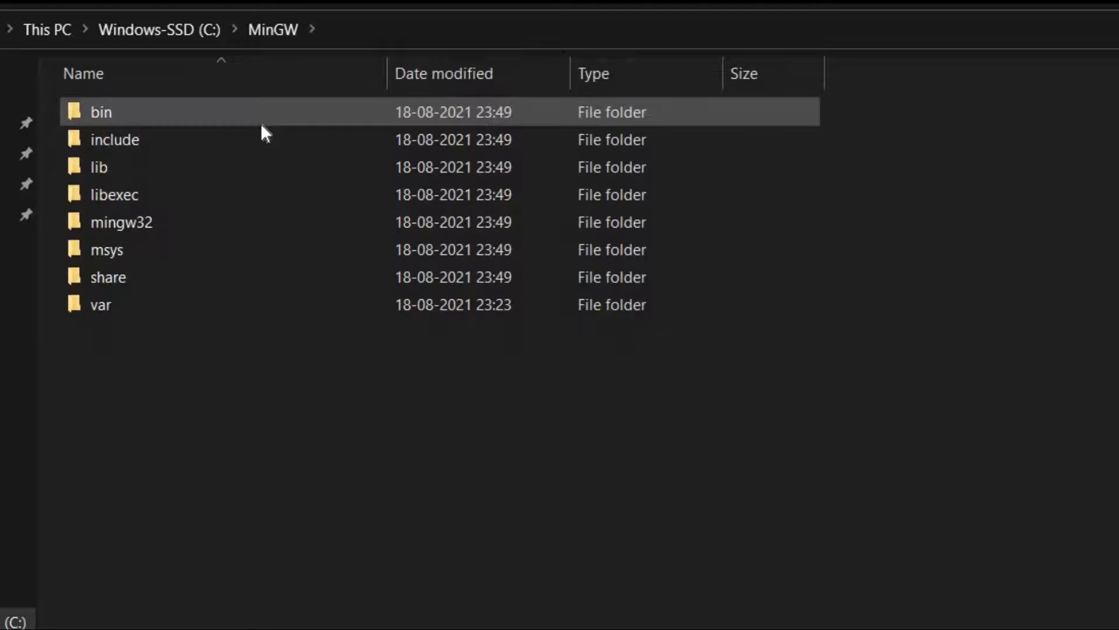
{"action": "double_click", "coordinate": [100, 112]}
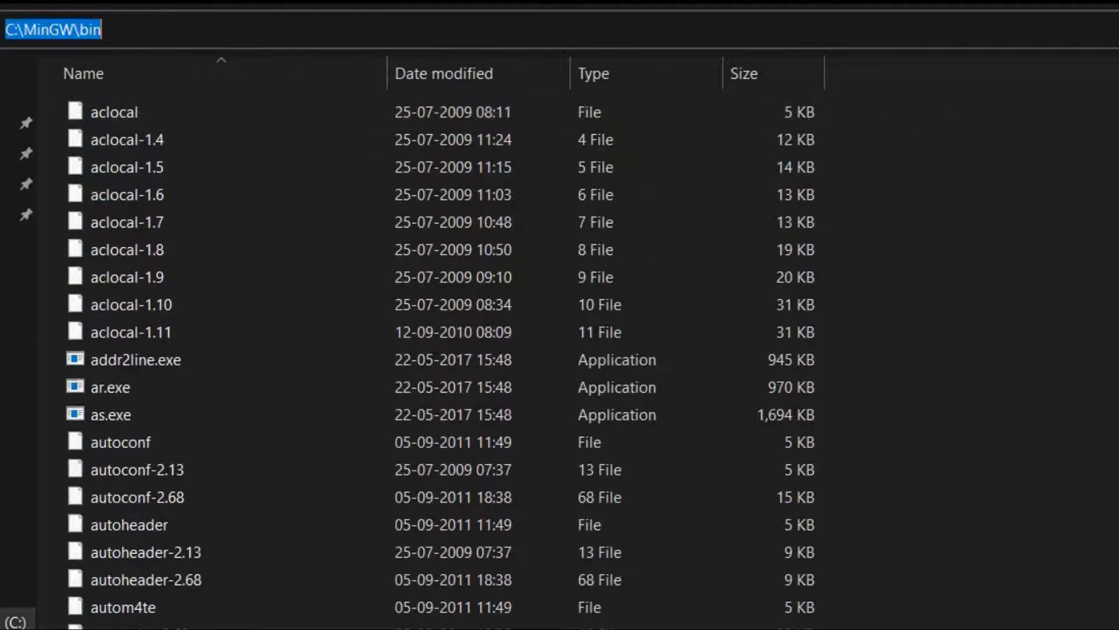
{"action": "right_click", "coordinate": [52, 28]}
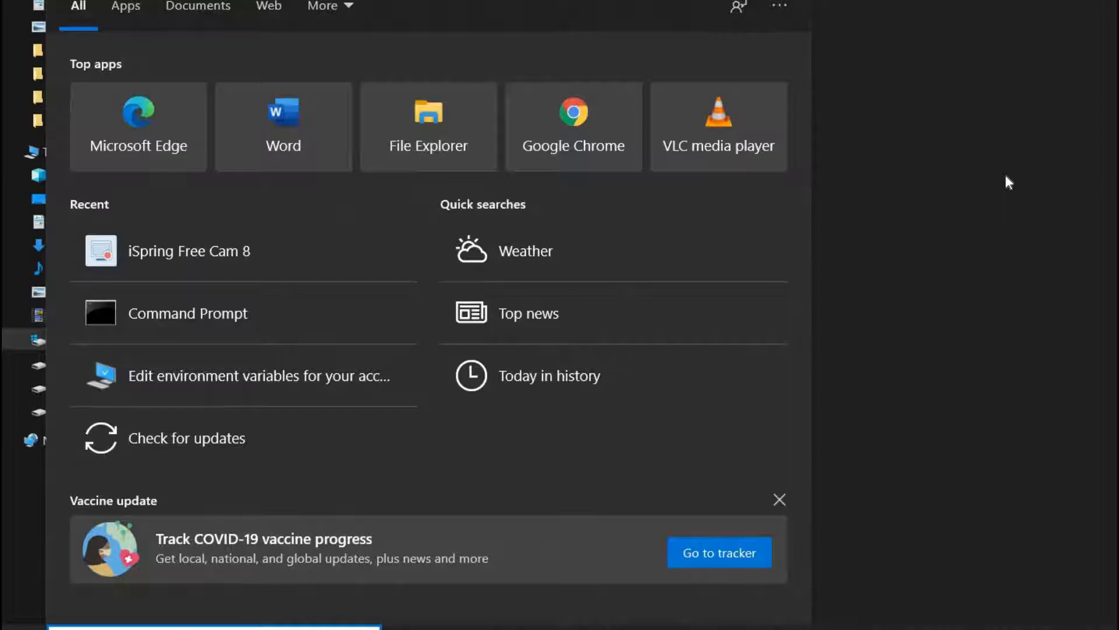
From the 'env' search, edit the user Path variable to add C:\MinGW\bin.
{"action": "type", "text": "env"}
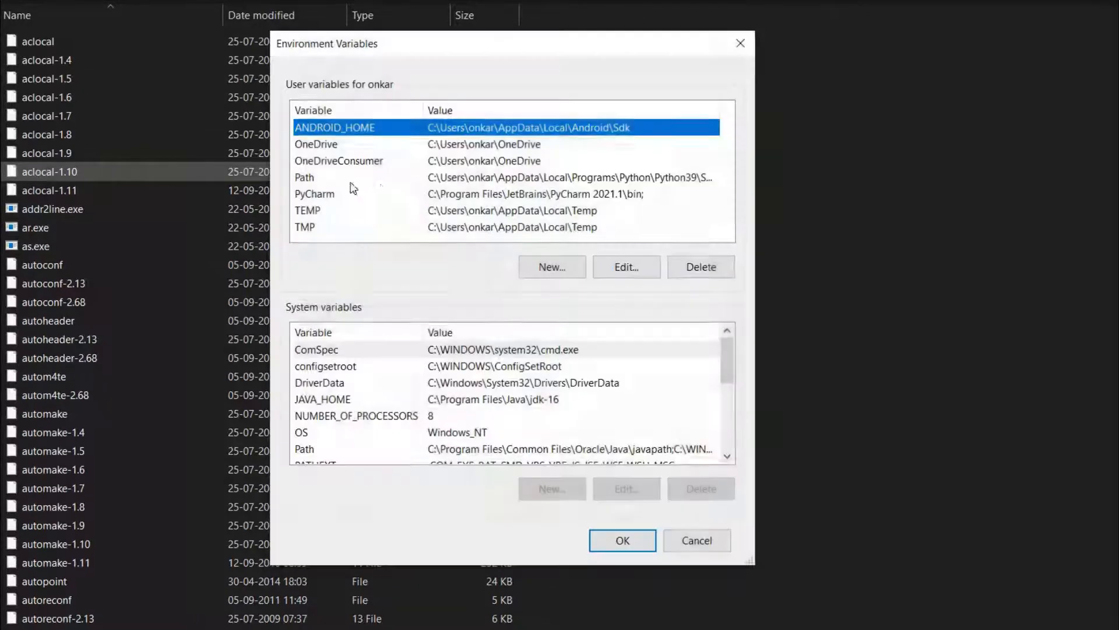
{"action": "left_click", "coordinate": [305, 177]}
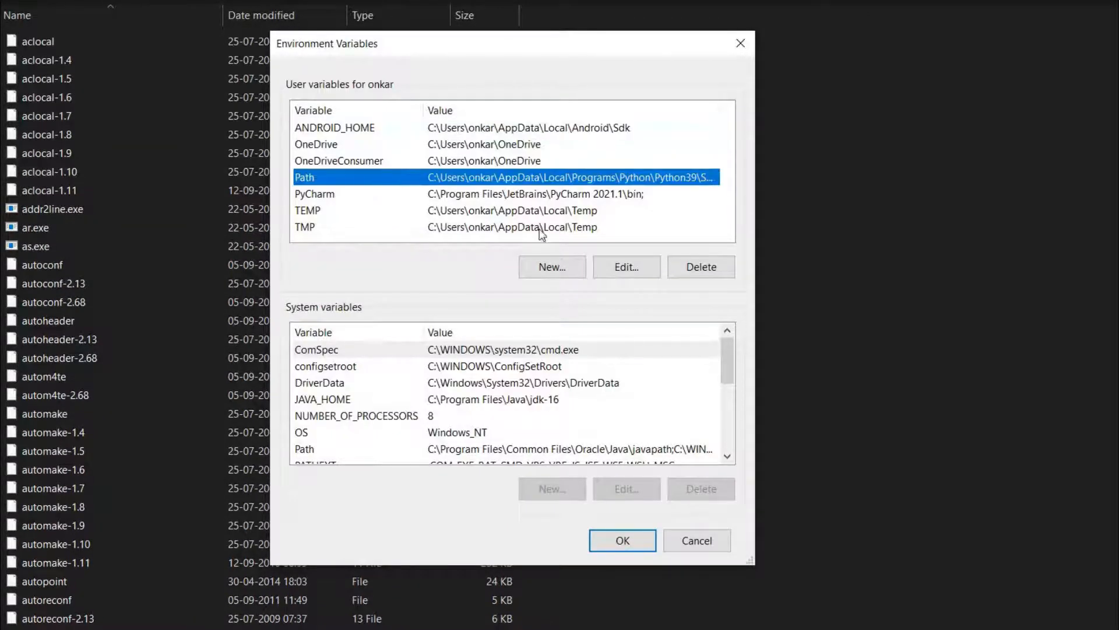
{"action": "left_click", "coordinate": [626, 267]}
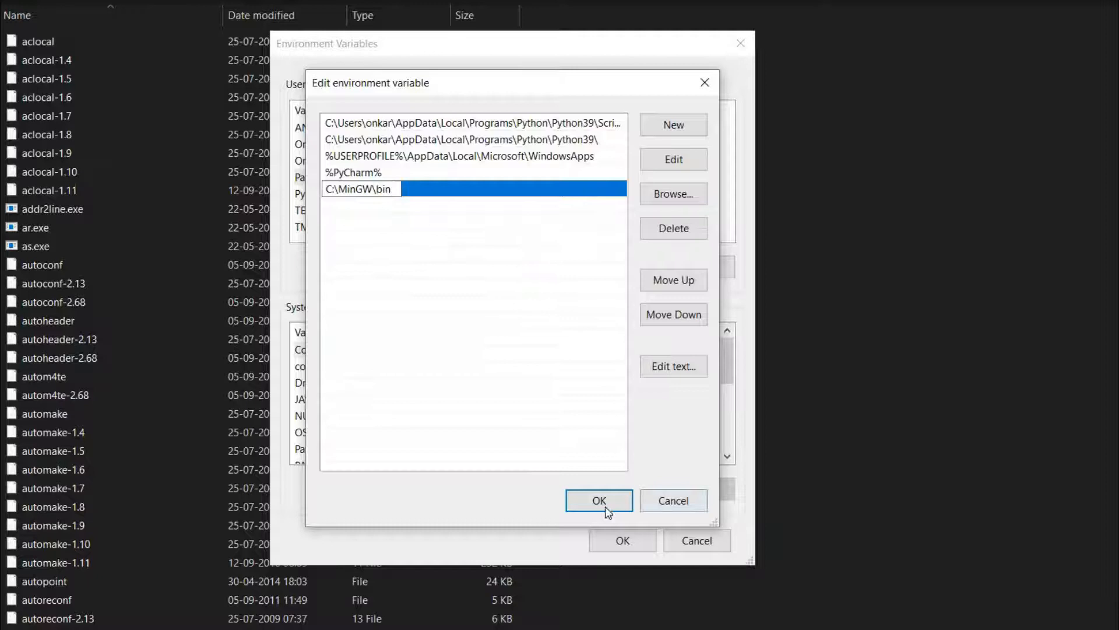
{"action": "left_click", "coordinate": [599, 501]}
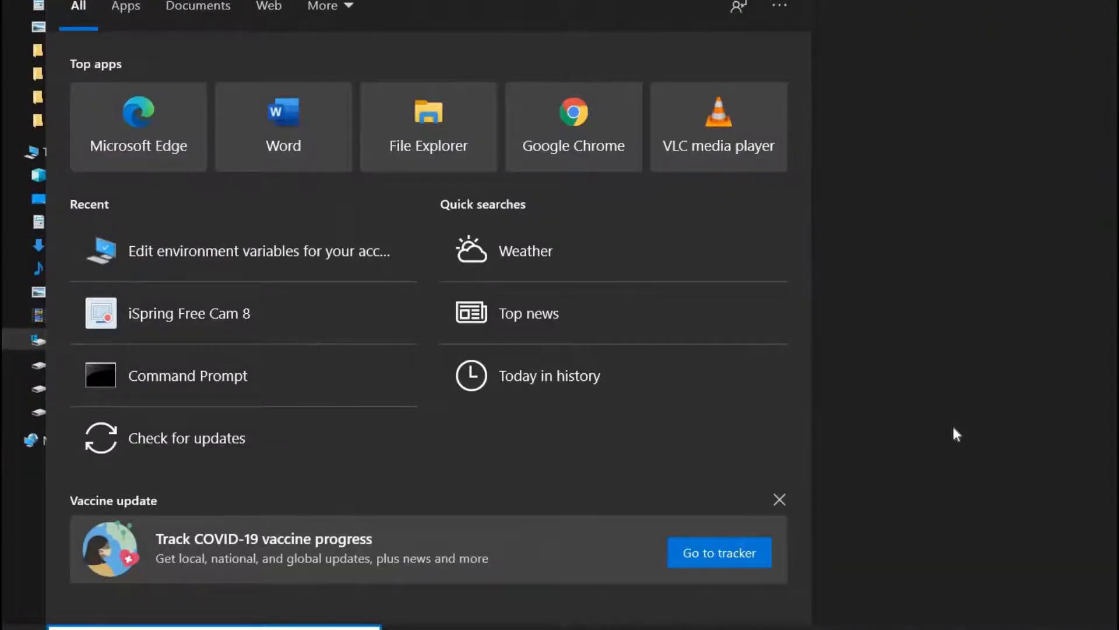
Open Command Prompt, run g++ --version and highlight the GCC 6.3.0 version line.
{"action": "type", "text": "cmd"}
{"action": "type", "text": "g"}
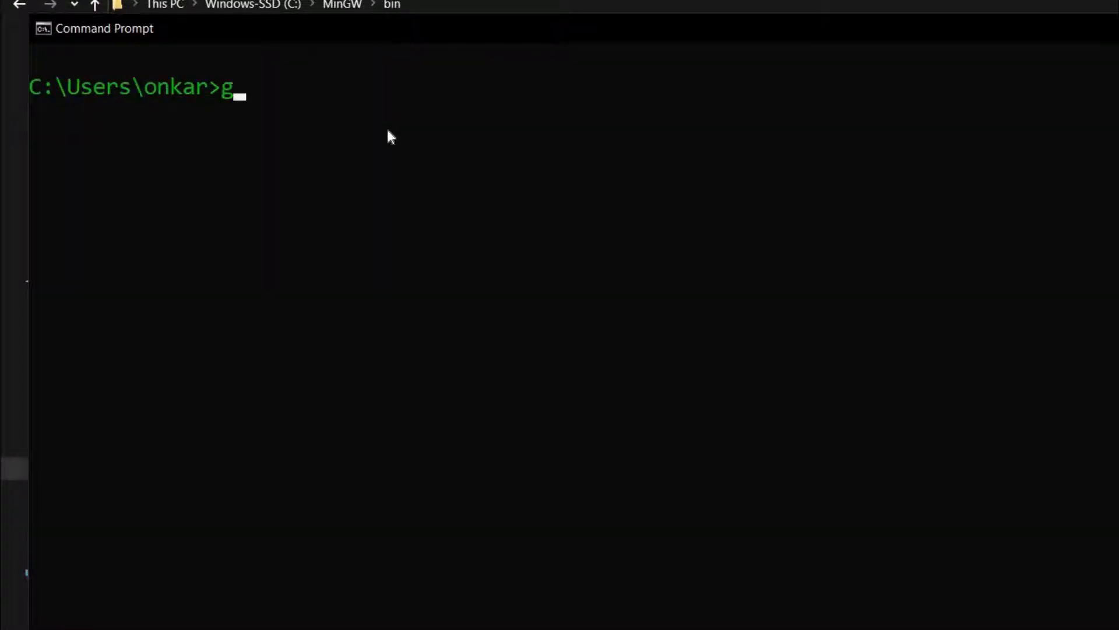
{"action": "type", "text": "++ --"}
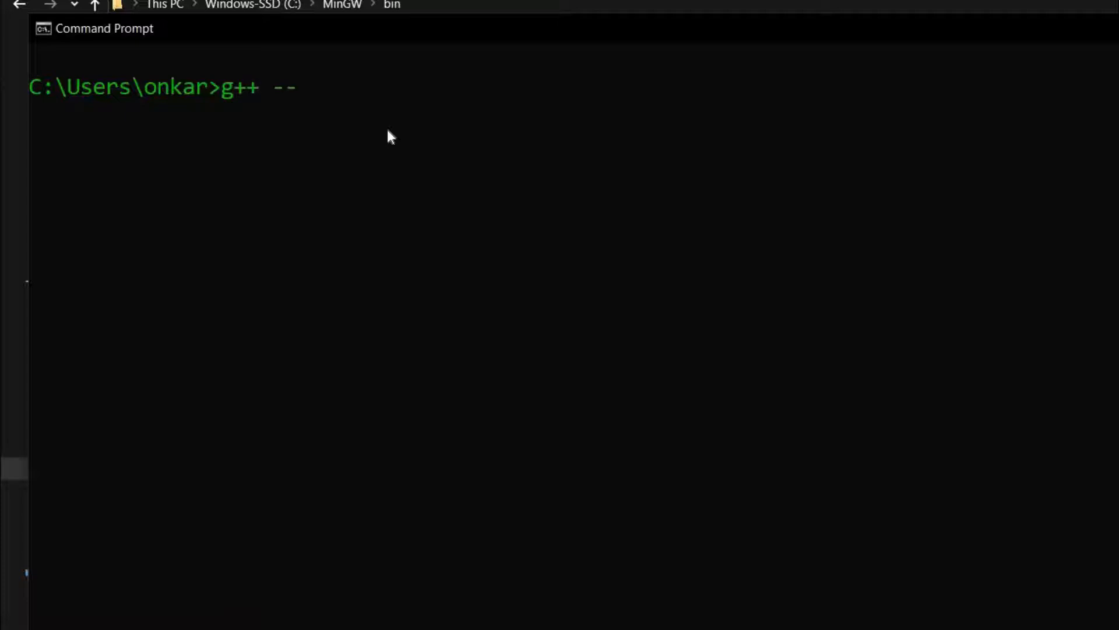
{"action": "type", "text": "version"}
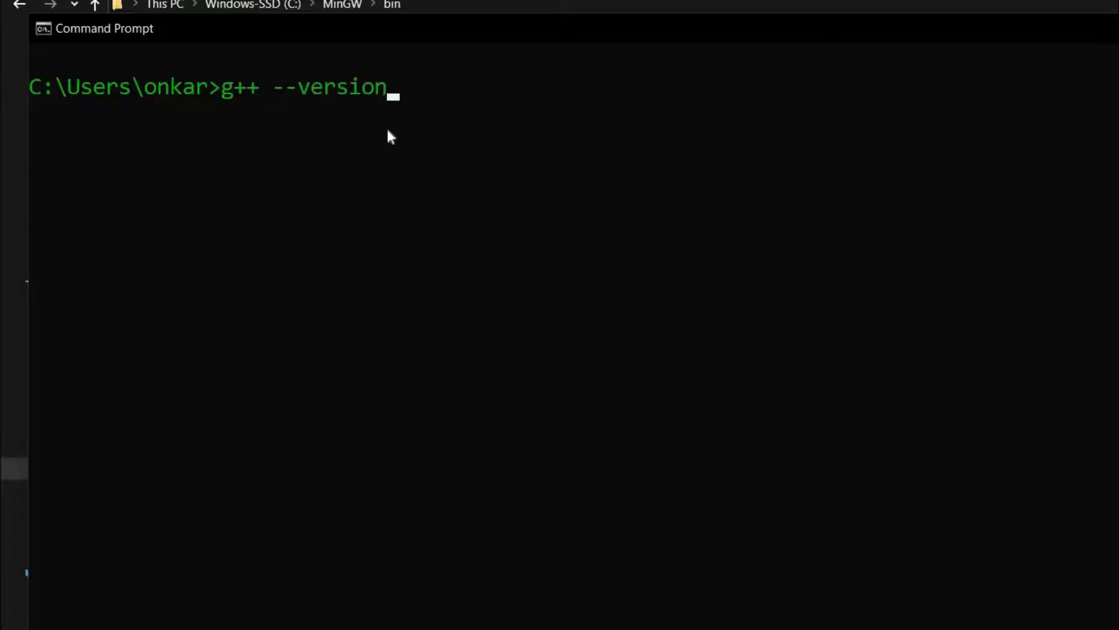
{"action": "key", "text": "enter"}
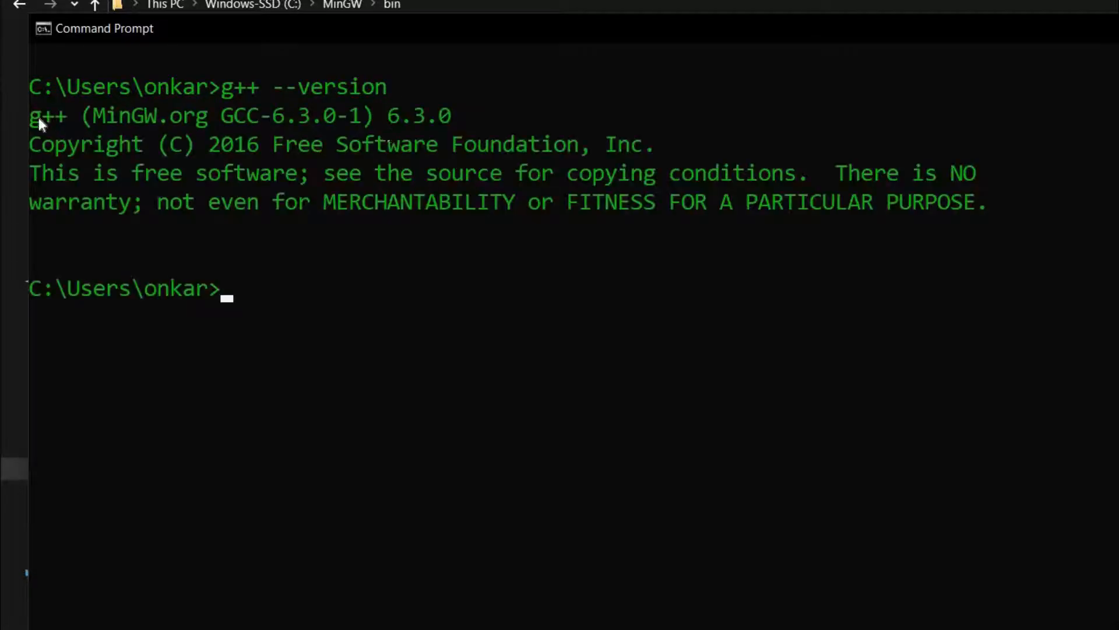
{"action": "left_click_drag", "start_coordinate": [28, 115], "coordinate": [532, 115]}
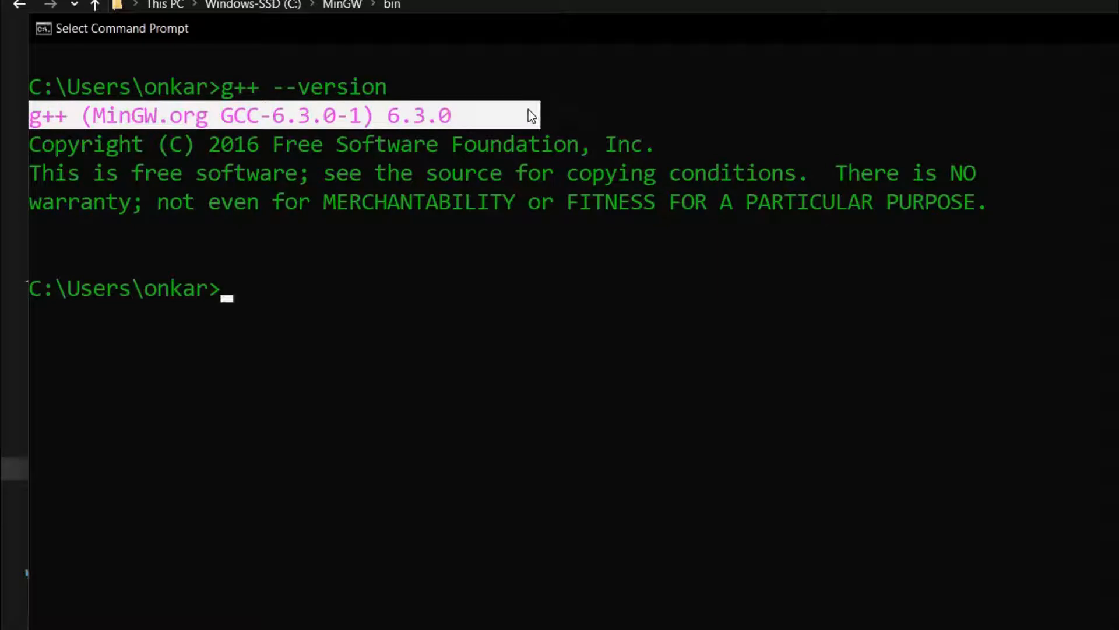